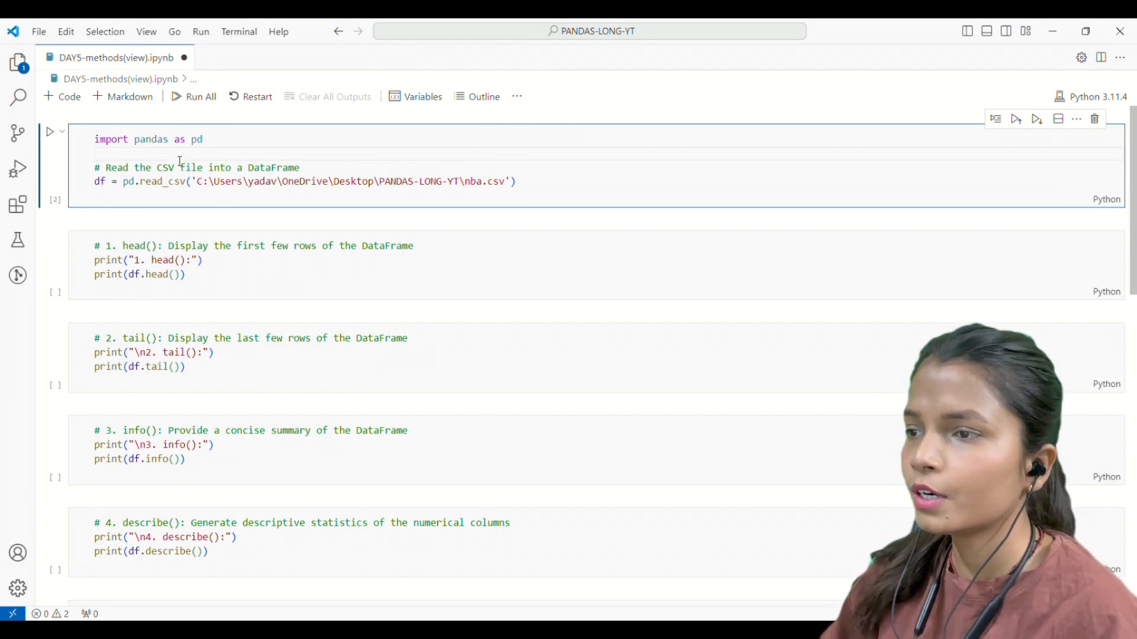
# Step: Copy nba.csv's full path from the Explorer and select the path inside read_csv
pyautogui.doubleClick(152, 181)
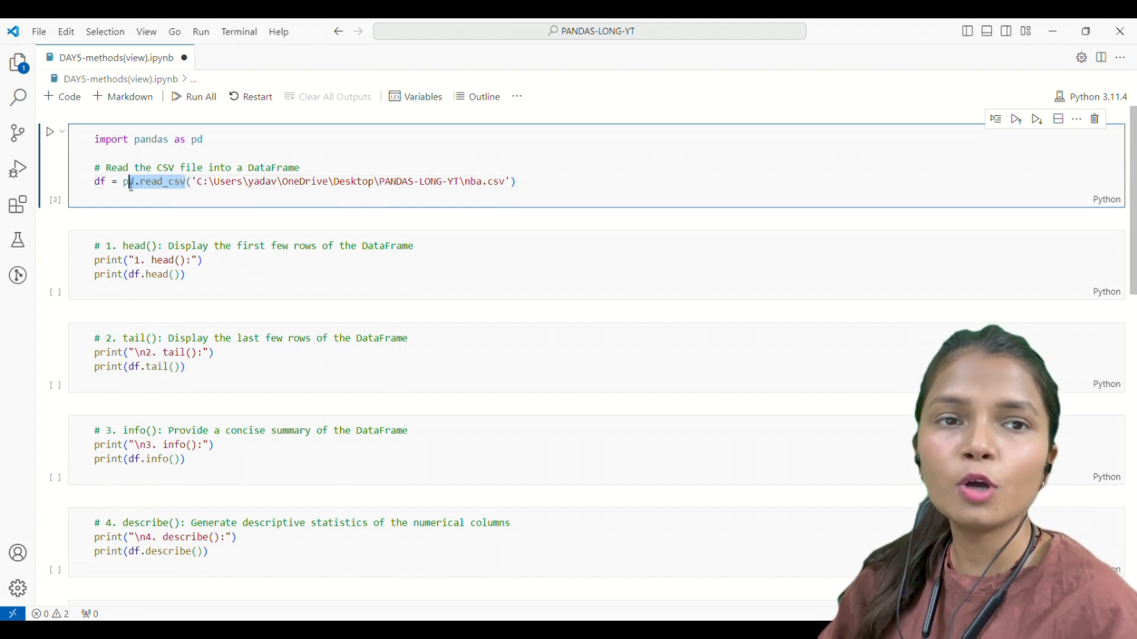
pyautogui.moveTo(127, 182)
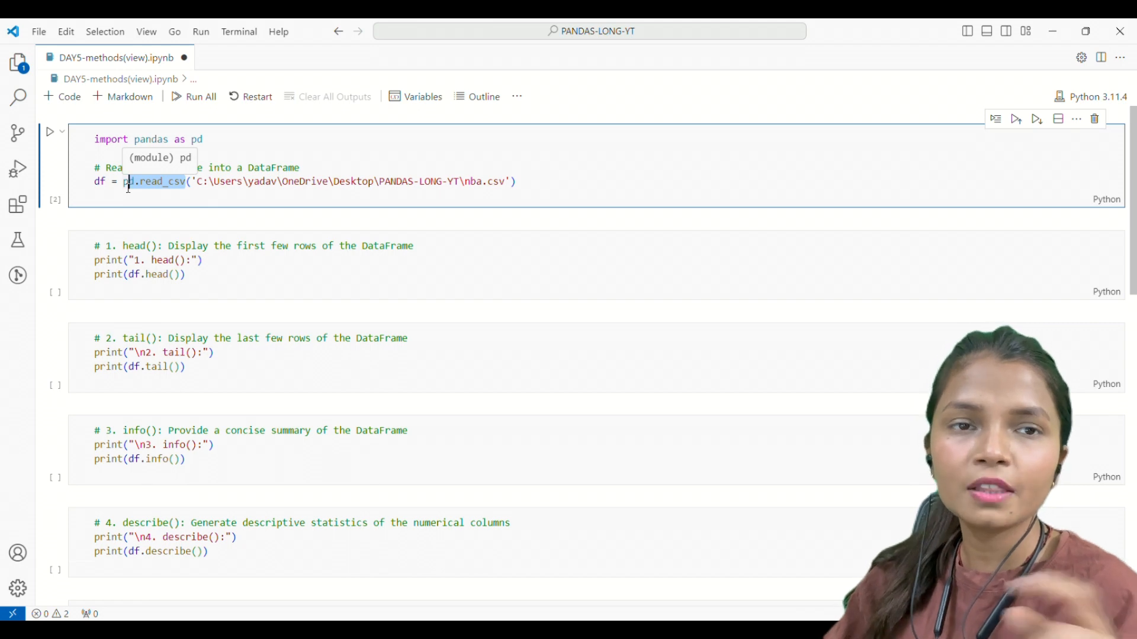
pyautogui.moveTo(279, 210)
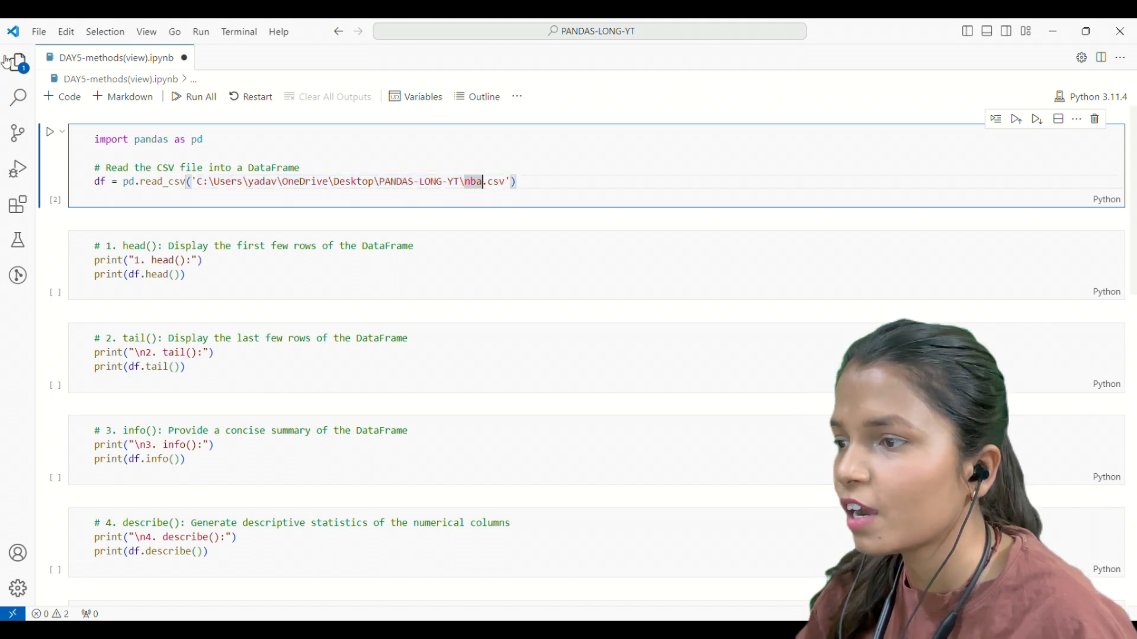
pyautogui.click(17, 61)
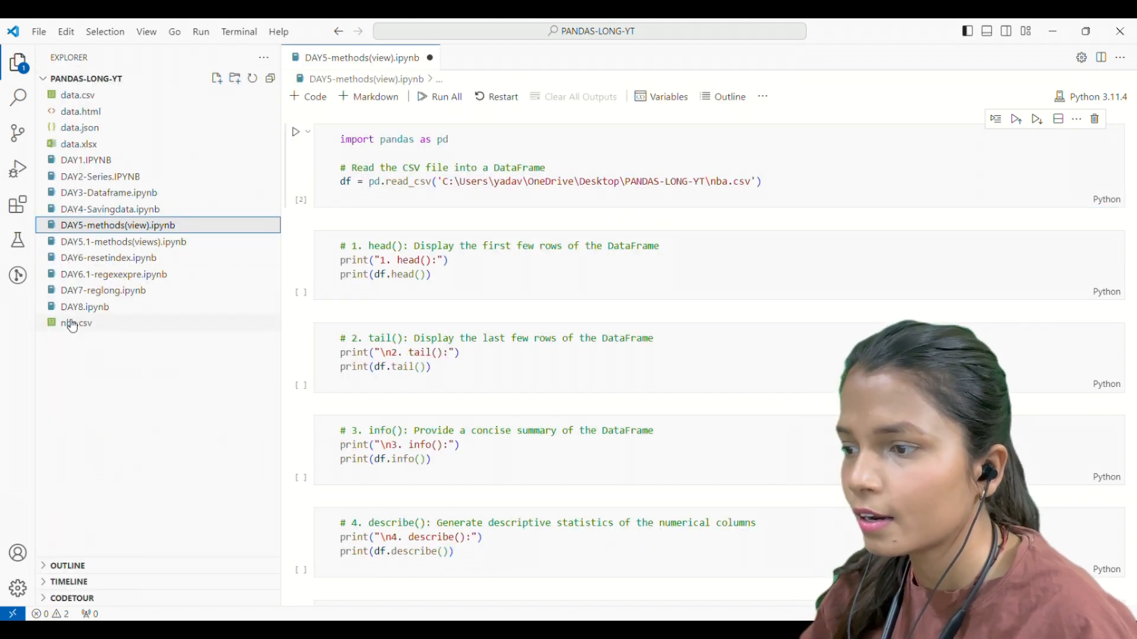
pyautogui.rightClick(75, 322)
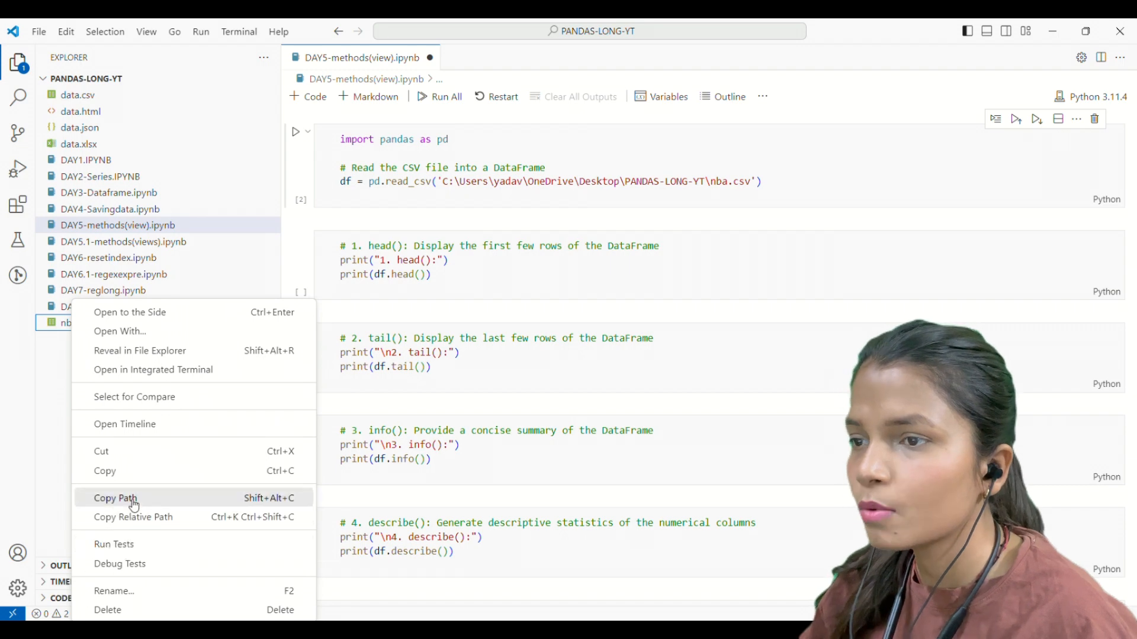
pyautogui.click(113, 498)
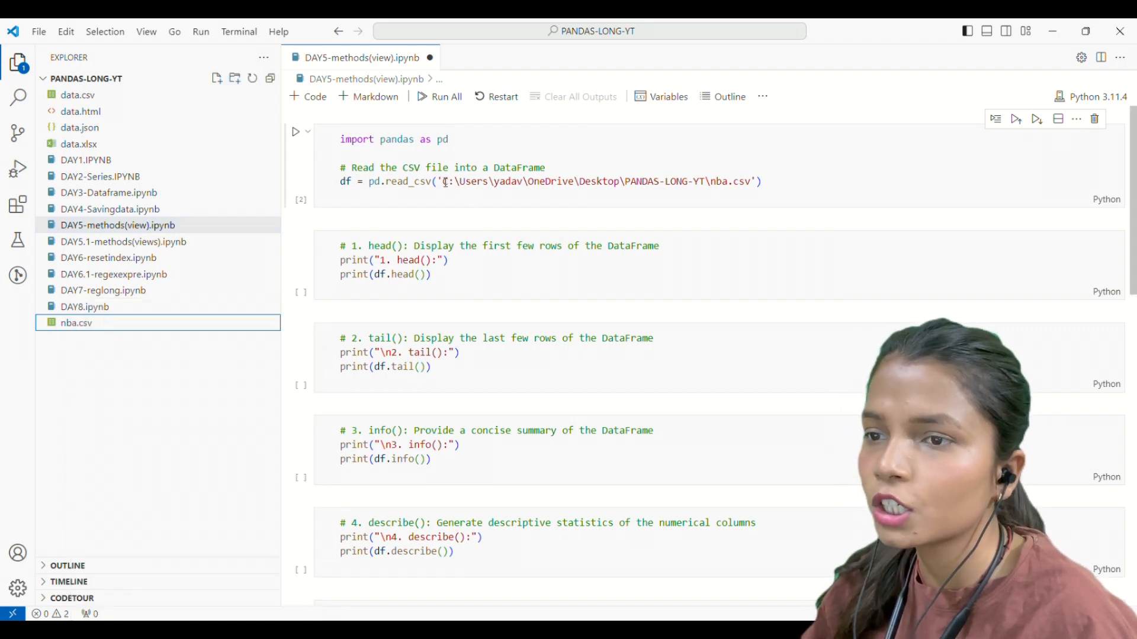
pyautogui.doubleClick(598, 181)
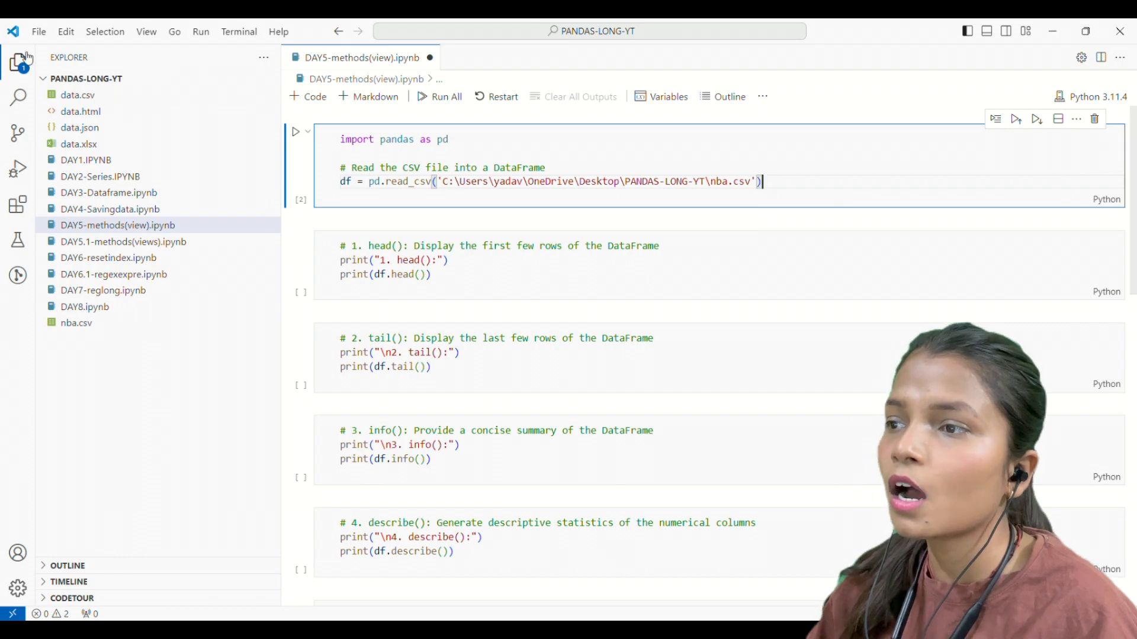
# Step: Run the loading cell, fix the unicode escape error with an r-prefixed path, and rerun
pyautogui.click(17, 61)
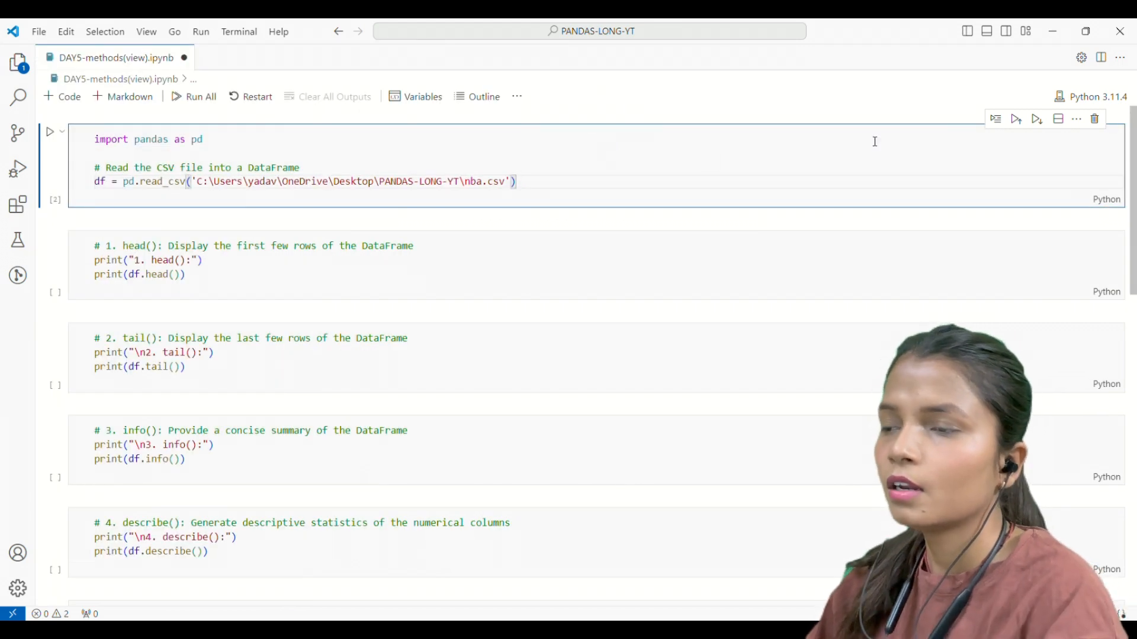
pyautogui.click(49, 131)
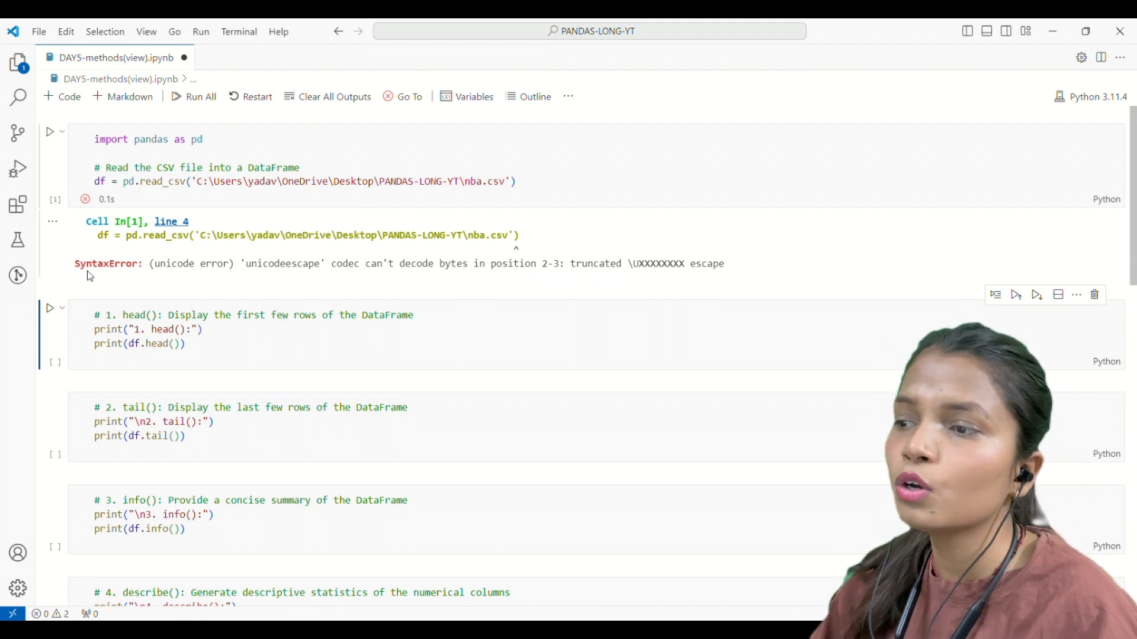
pyautogui.moveTo(290, 252)
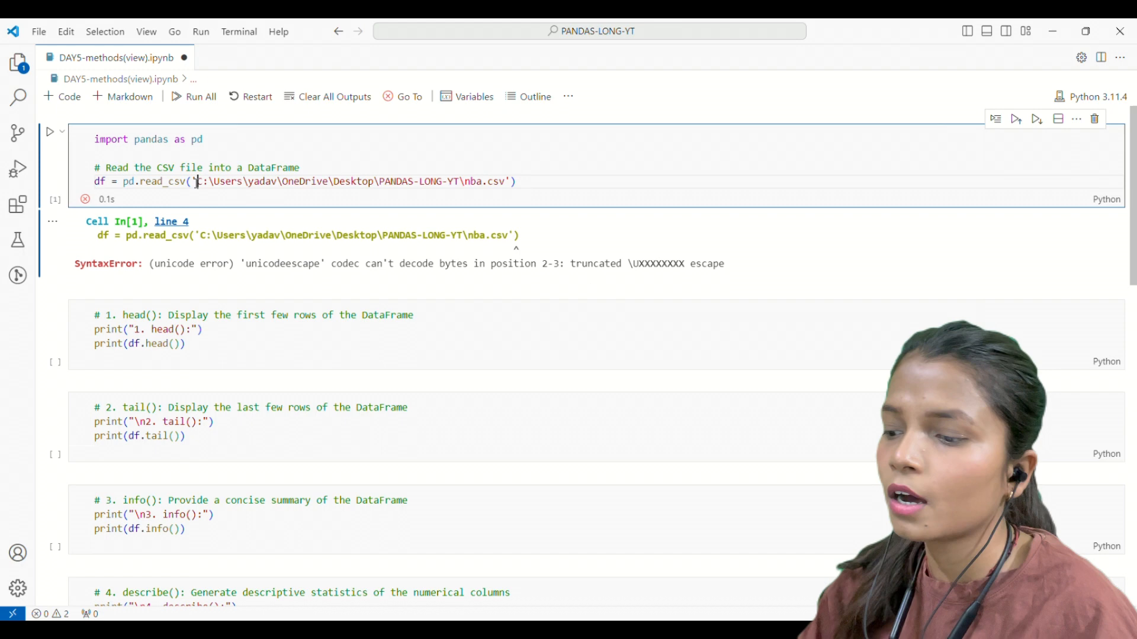
pyautogui.write('r')
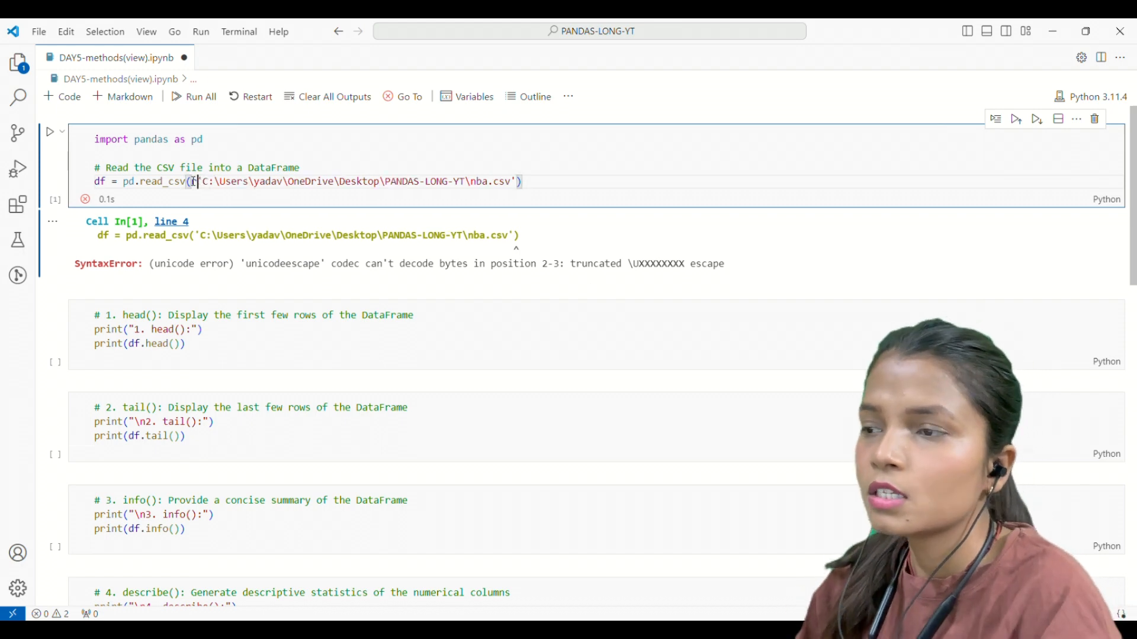
pyautogui.click(49, 132)
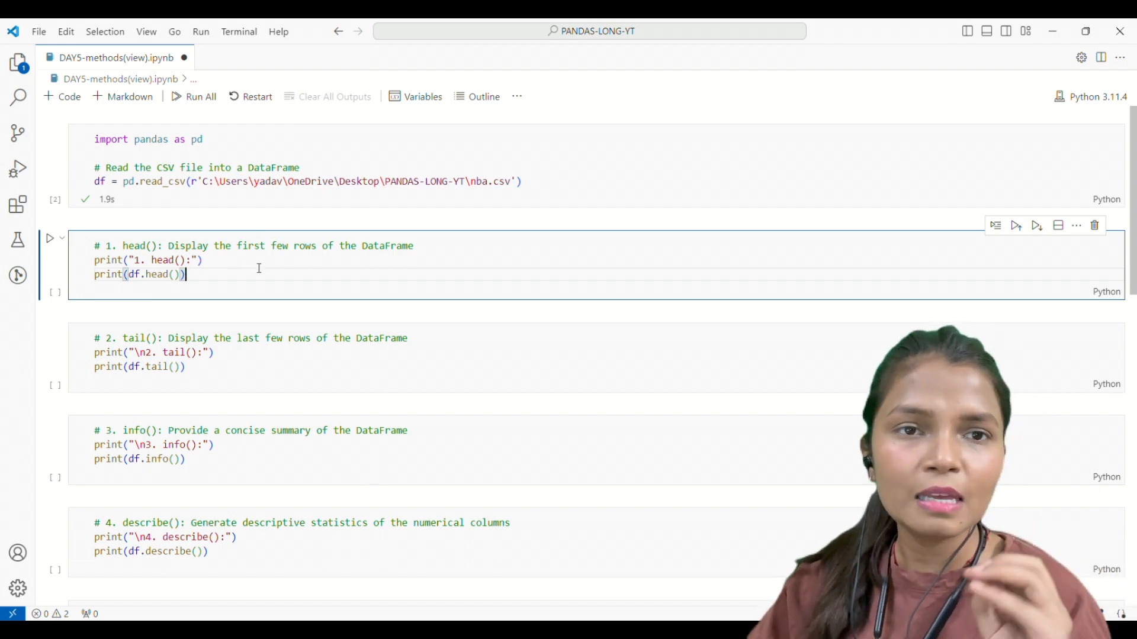
# Step: Change the head() comment from 'few' to '5', then run the head() and tail() cells
pyautogui.doubleClick(156, 274)
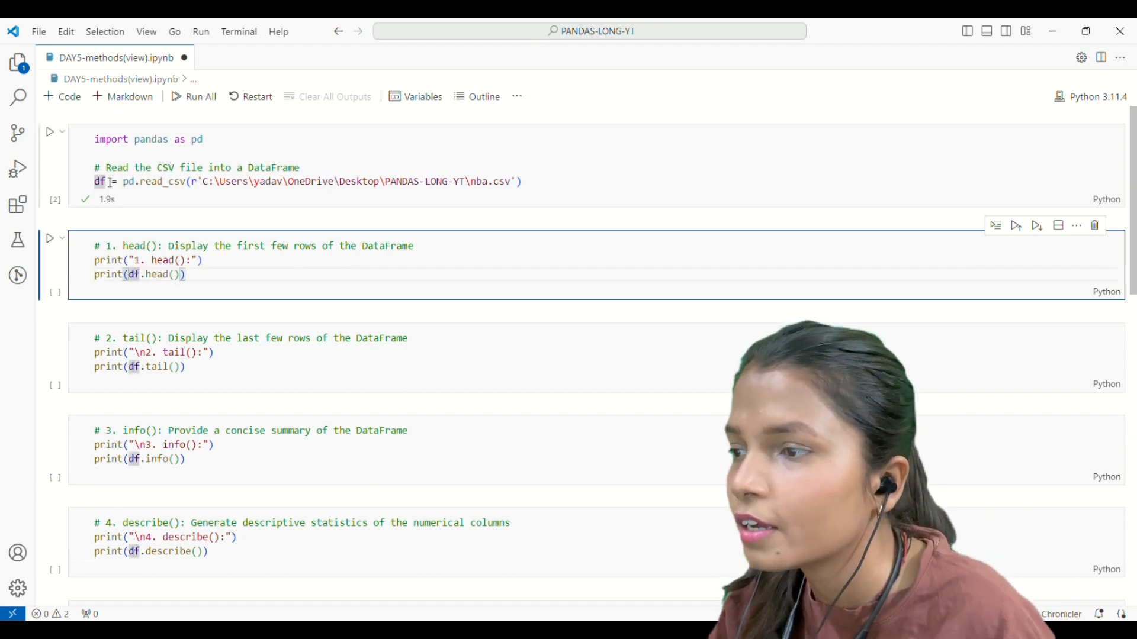
pyautogui.doubleClick(157, 275)
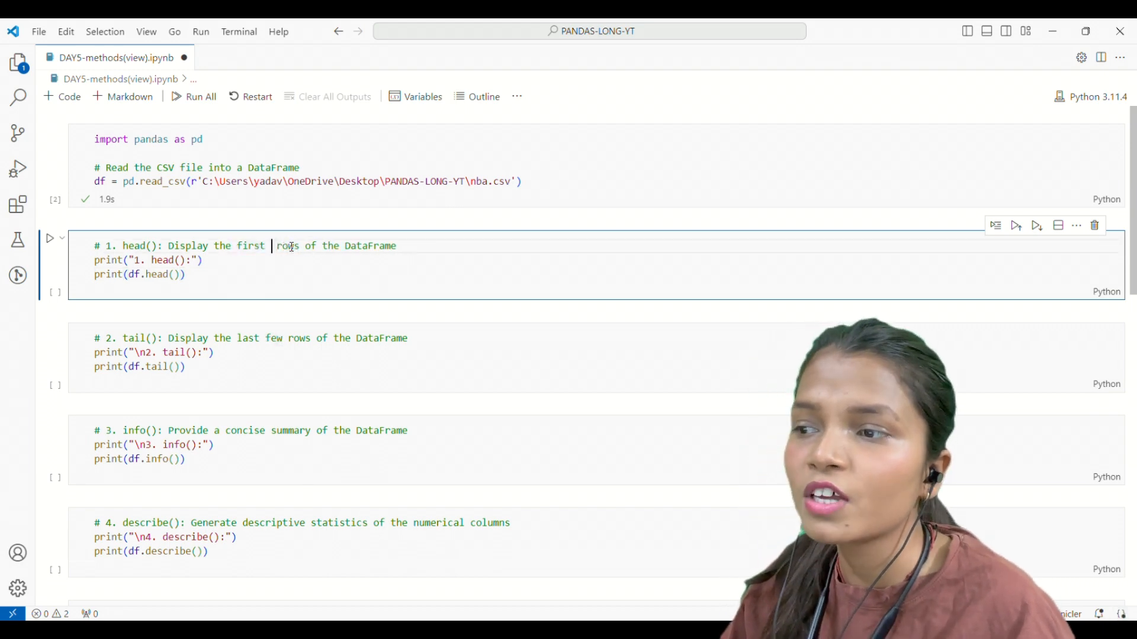
pyautogui.write('5')
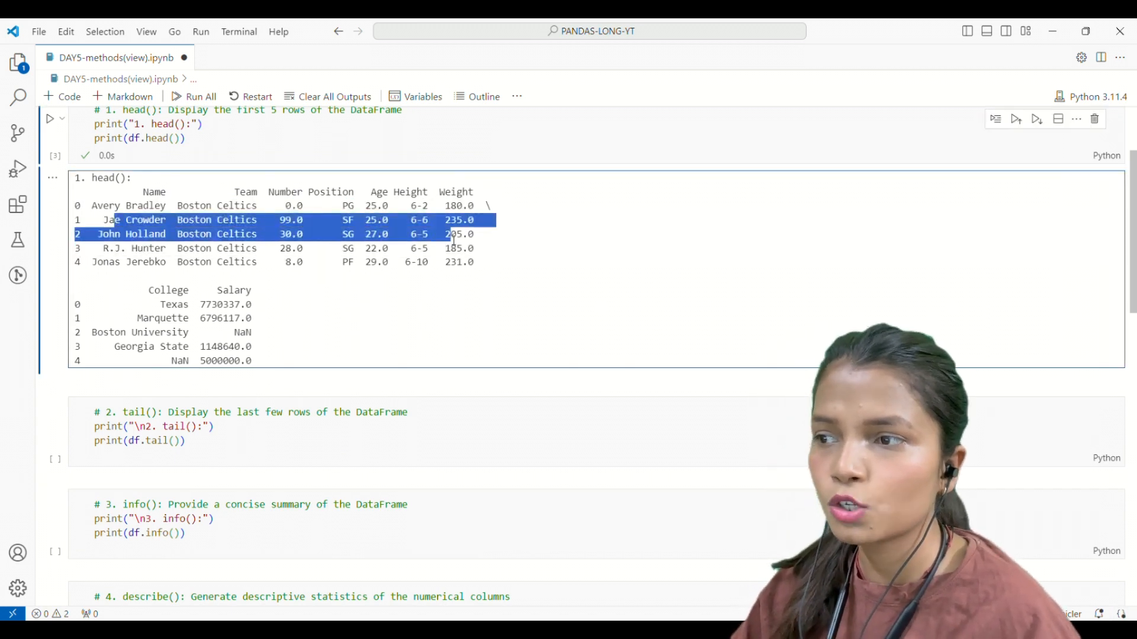
pyautogui.scroll(-3)
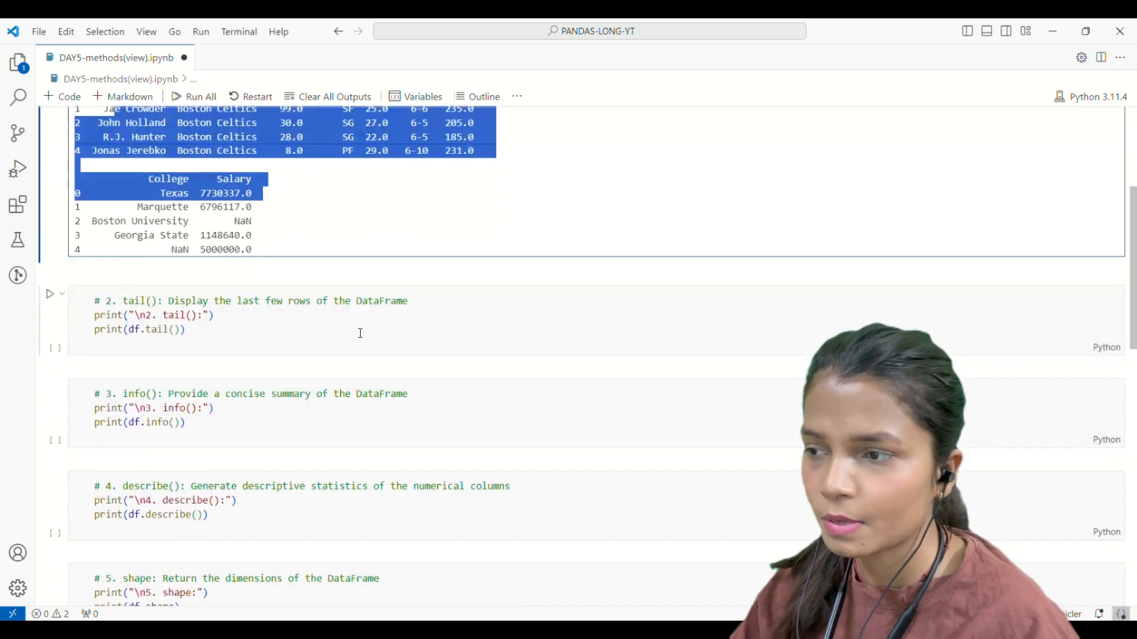
pyautogui.click(265, 330)
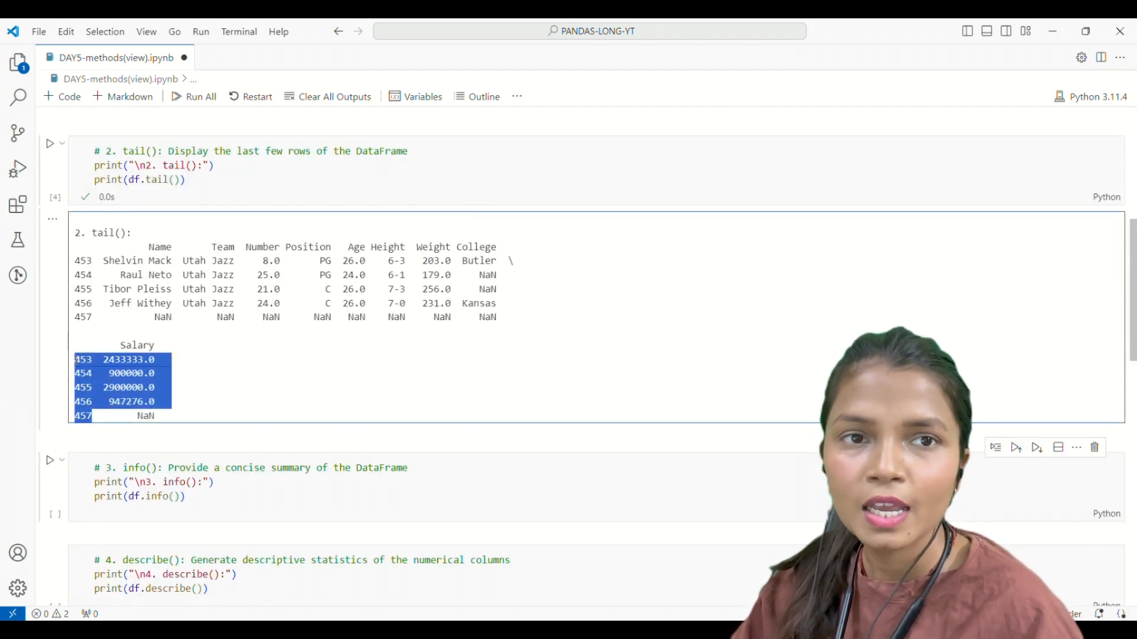
# Step: Run the info() cell on the NBA DataFrame
pyautogui.scroll(-3)
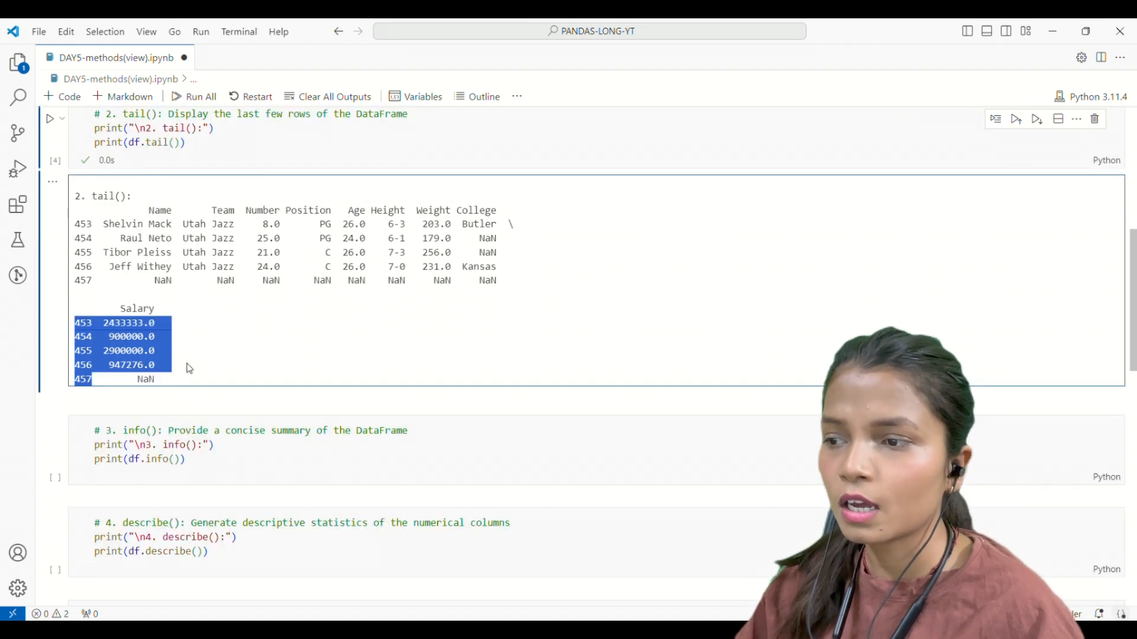
pyautogui.click(185, 459)
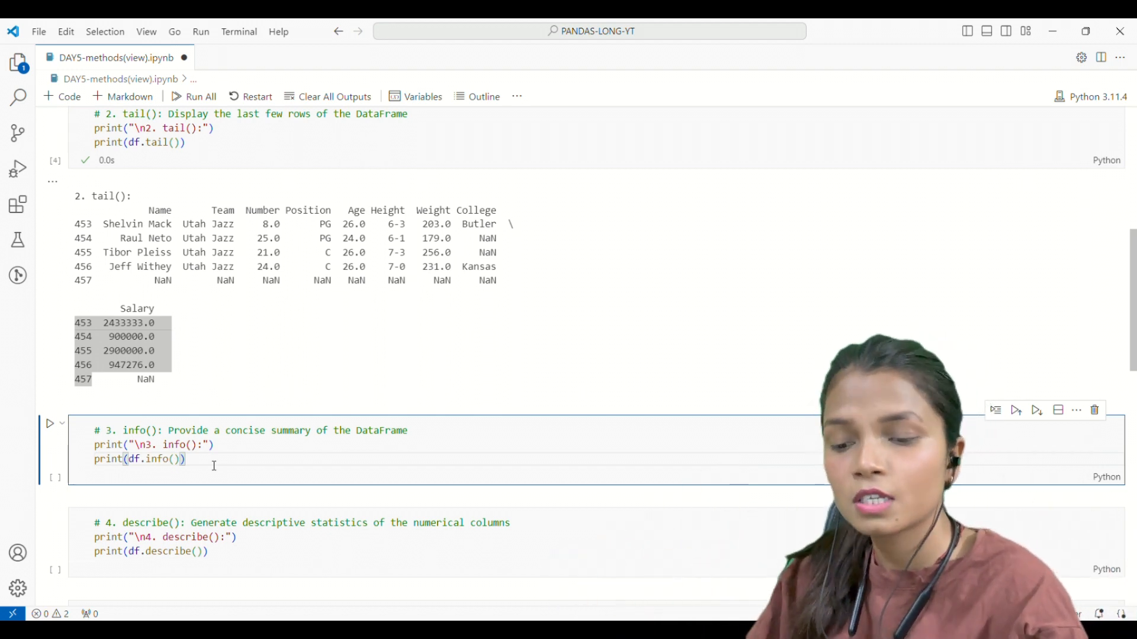
pyautogui.click(50, 423)
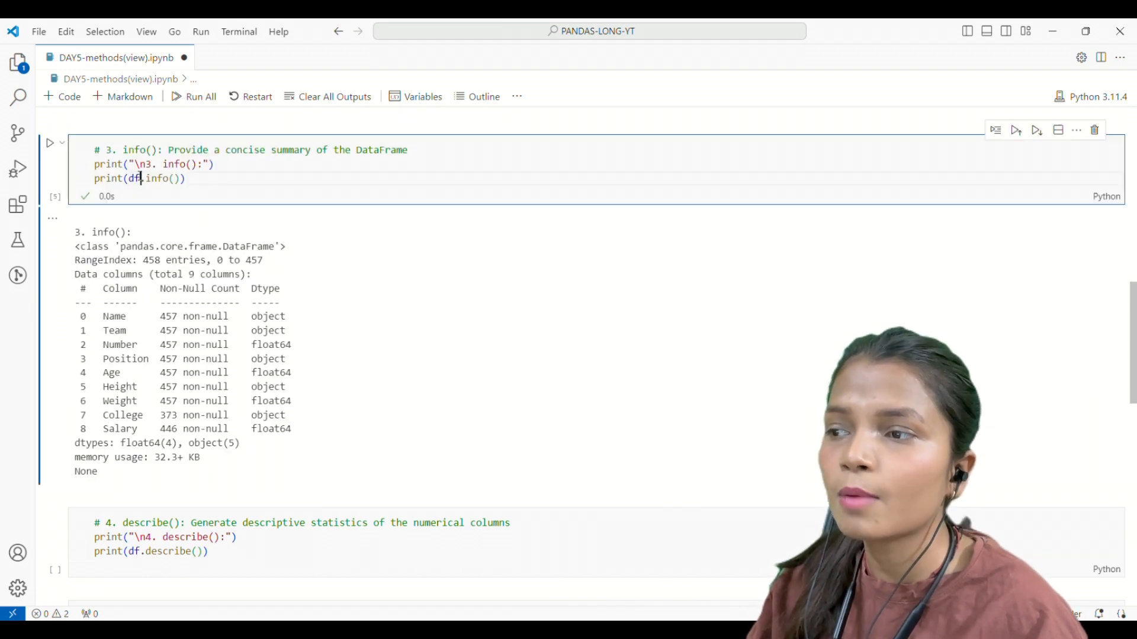
pyautogui.doubleClick(158, 178)
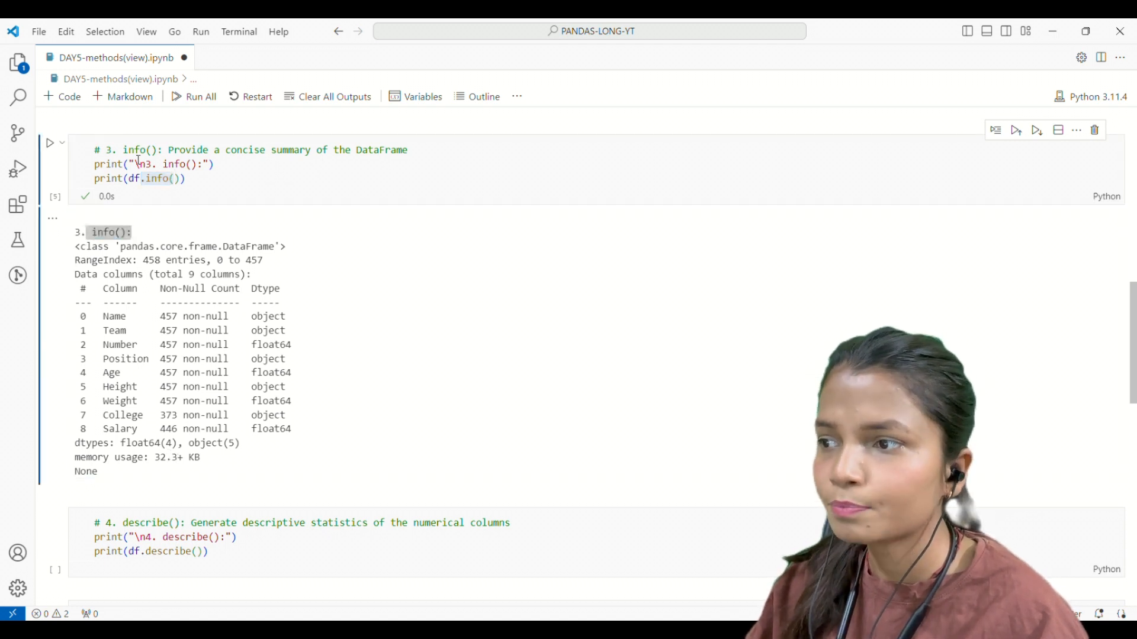
# Step: Highlight RangeIndex 0–457, column non-null counts and 32.3+ KB memory usage in the summary
pyautogui.doubleClick(90, 246)
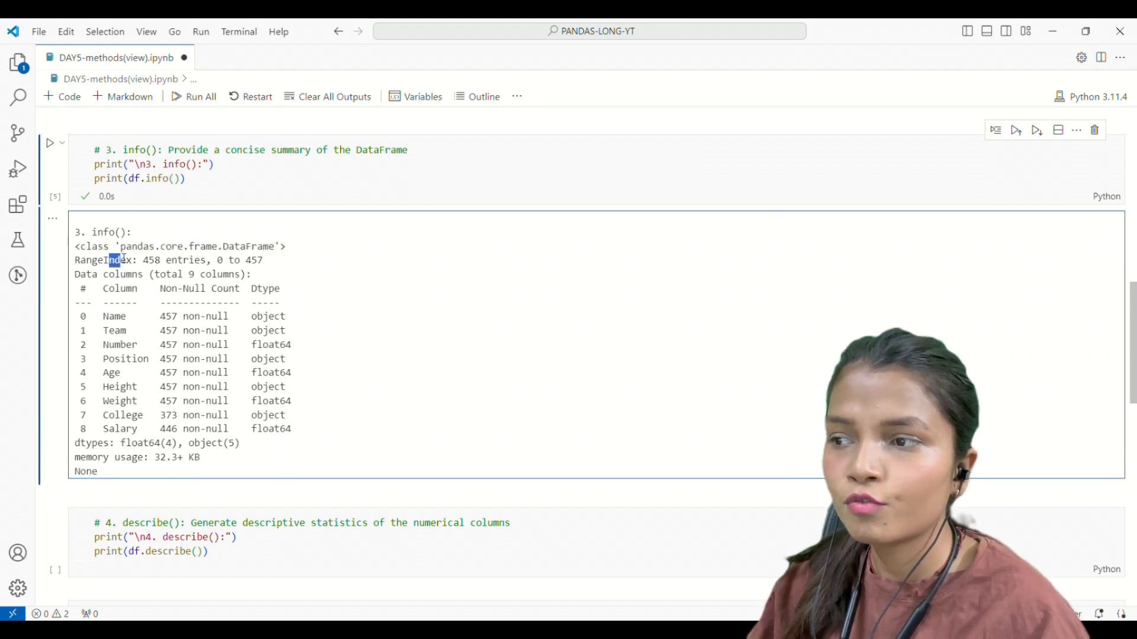
pyautogui.doubleClick(172, 260)
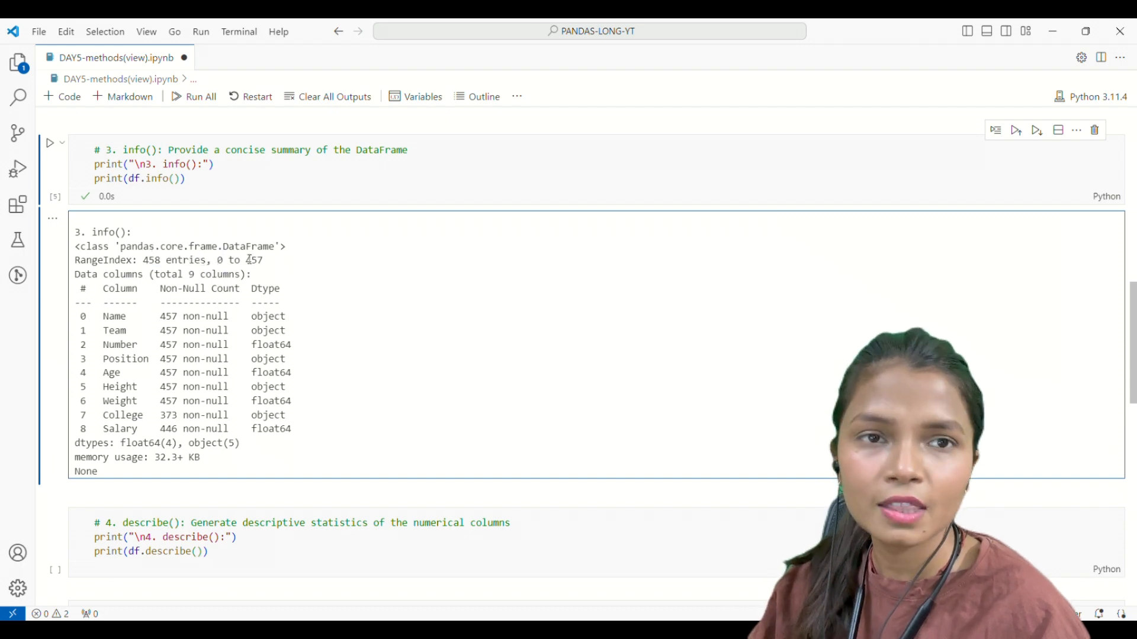
pyautogui.doubleClick(255, 259)
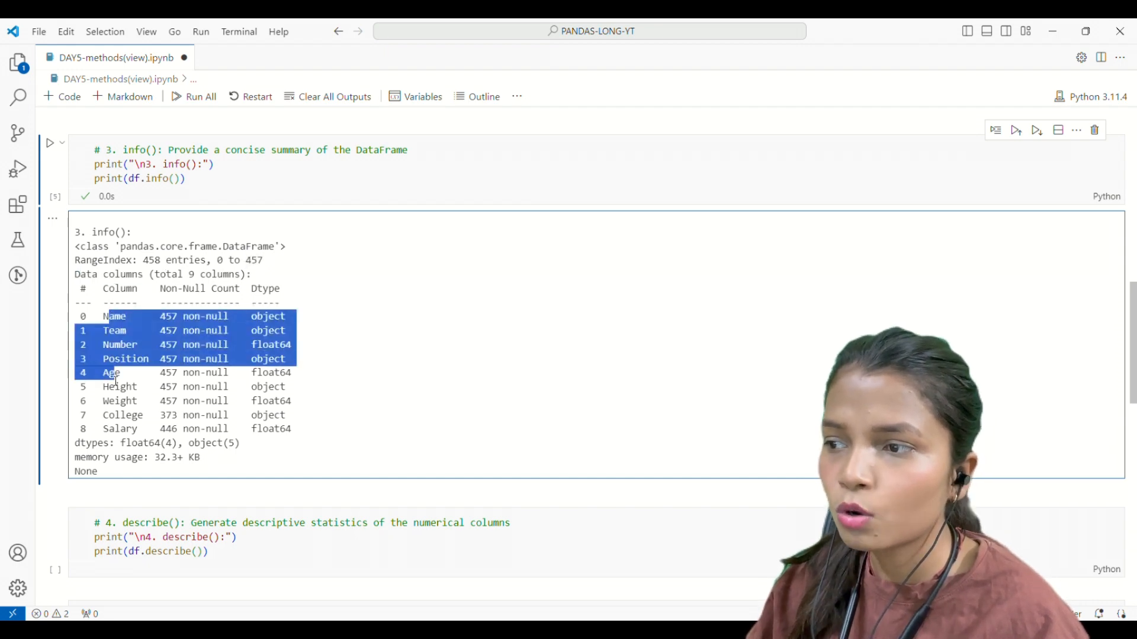
pyautogui.doubleClick(181, 289)
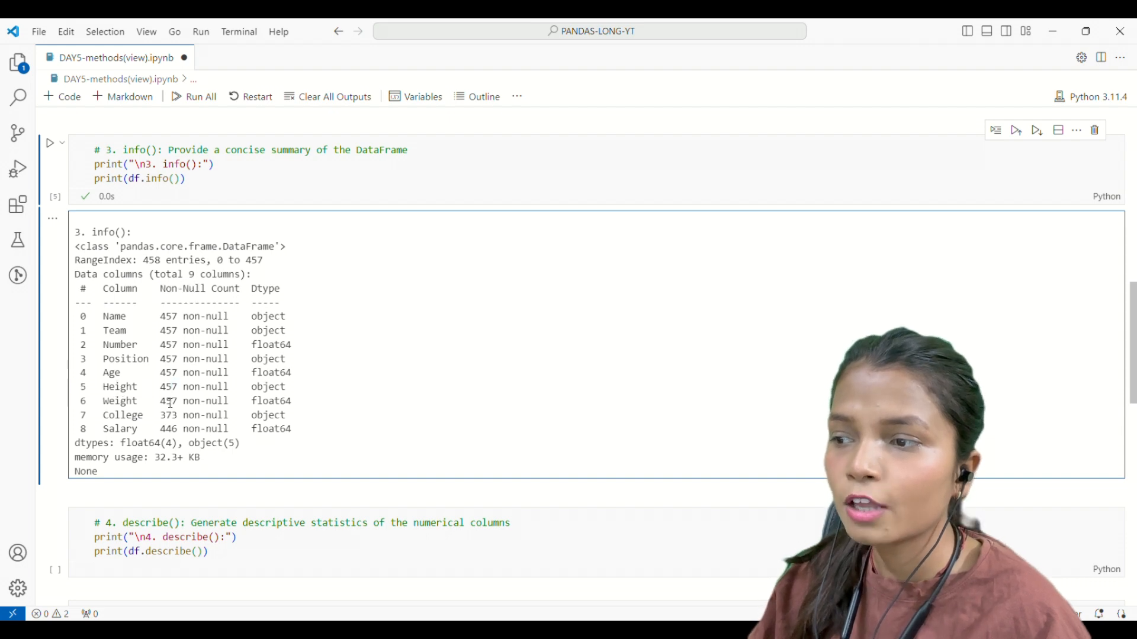
pyautogui.doubleClick(168, 415)
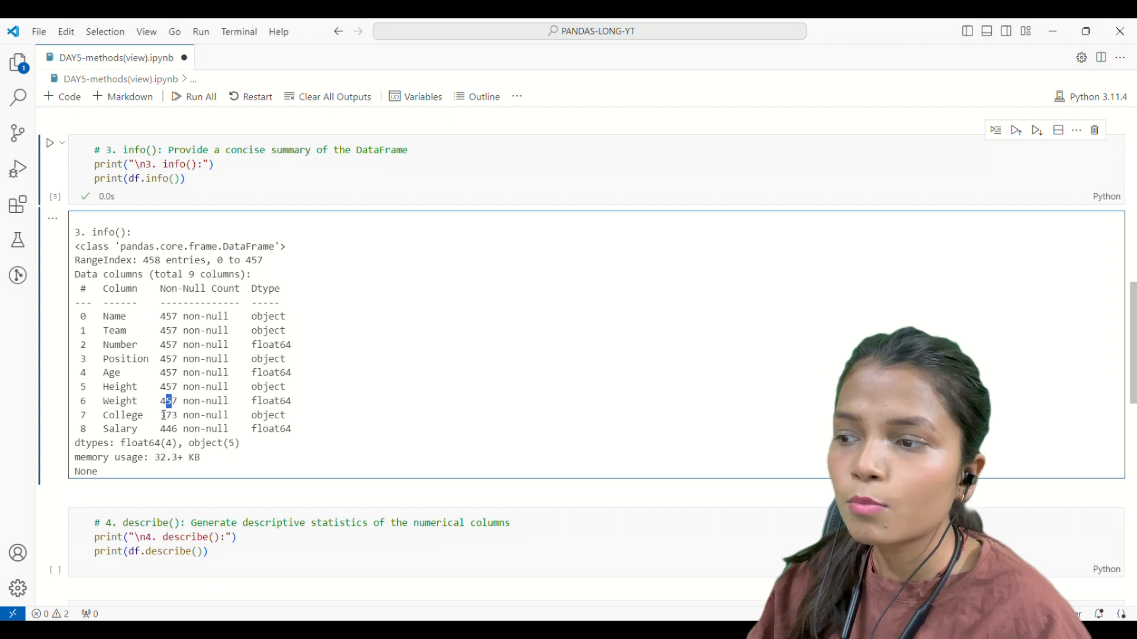
pyautogui.doubleClick(167, 415)
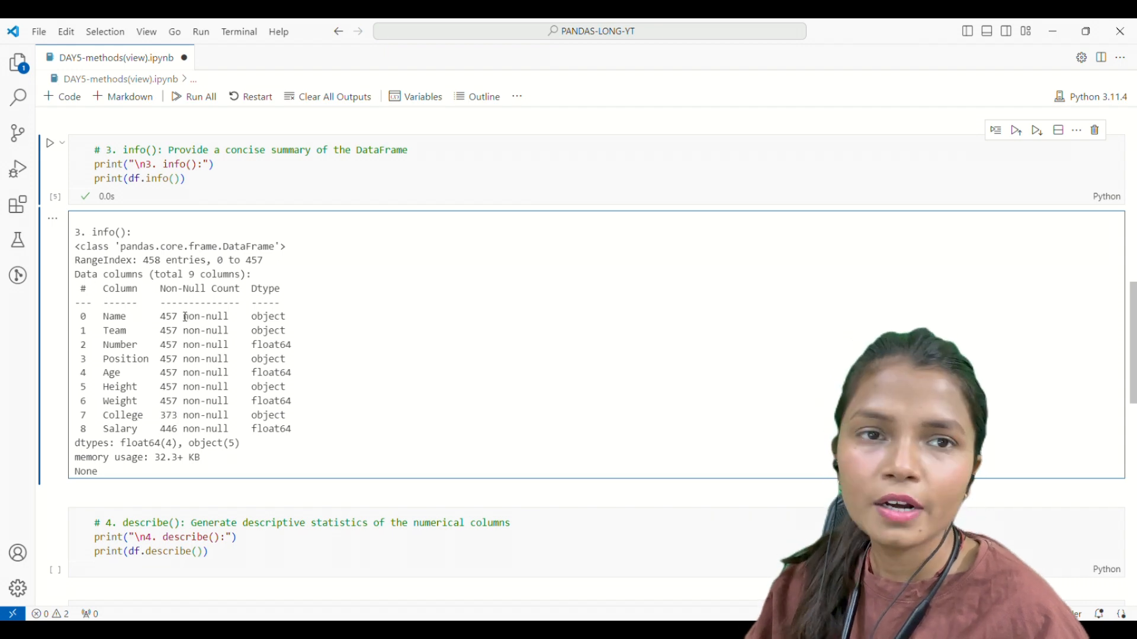
pyautogui.doubleClick(206, 316)
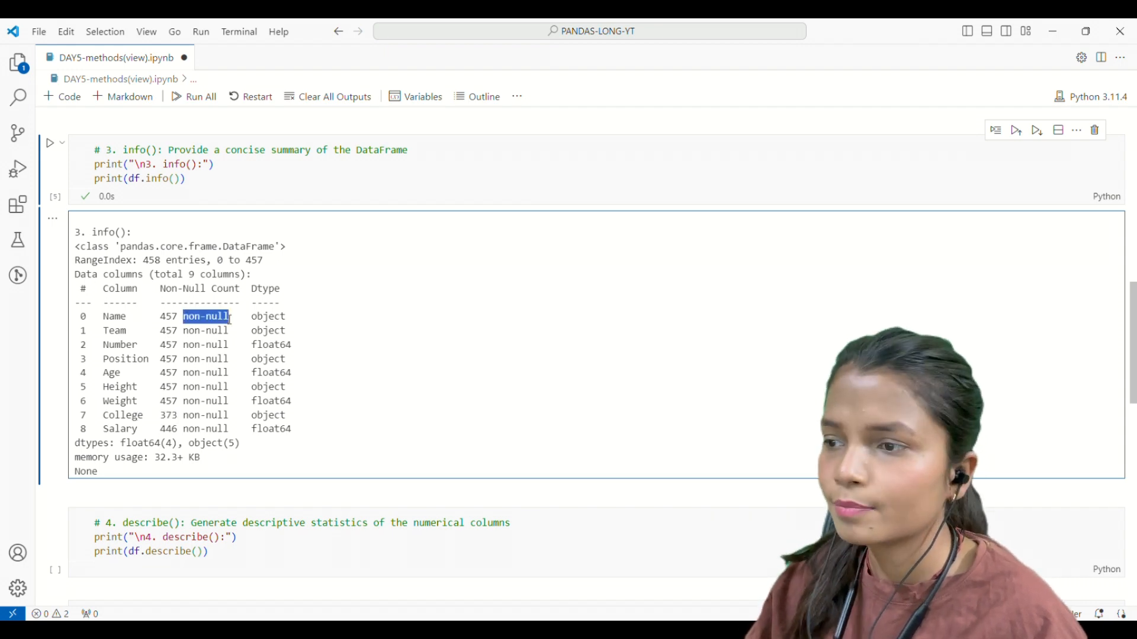
pyautogui.doubleClick(268, 316)
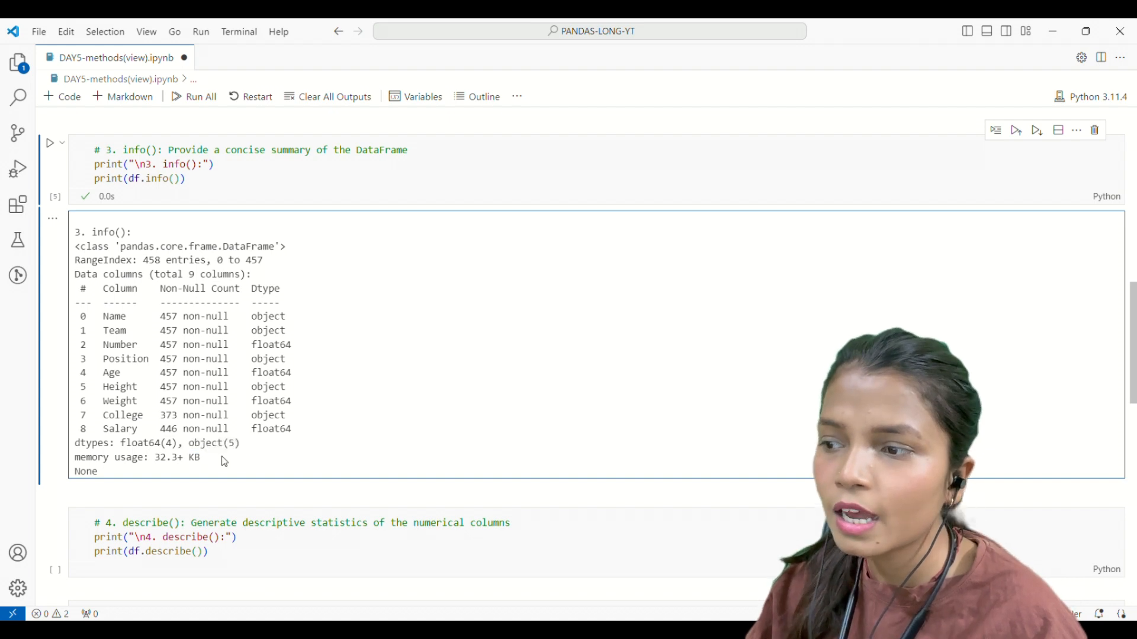
pyautogui.doubleClick(167, 456)
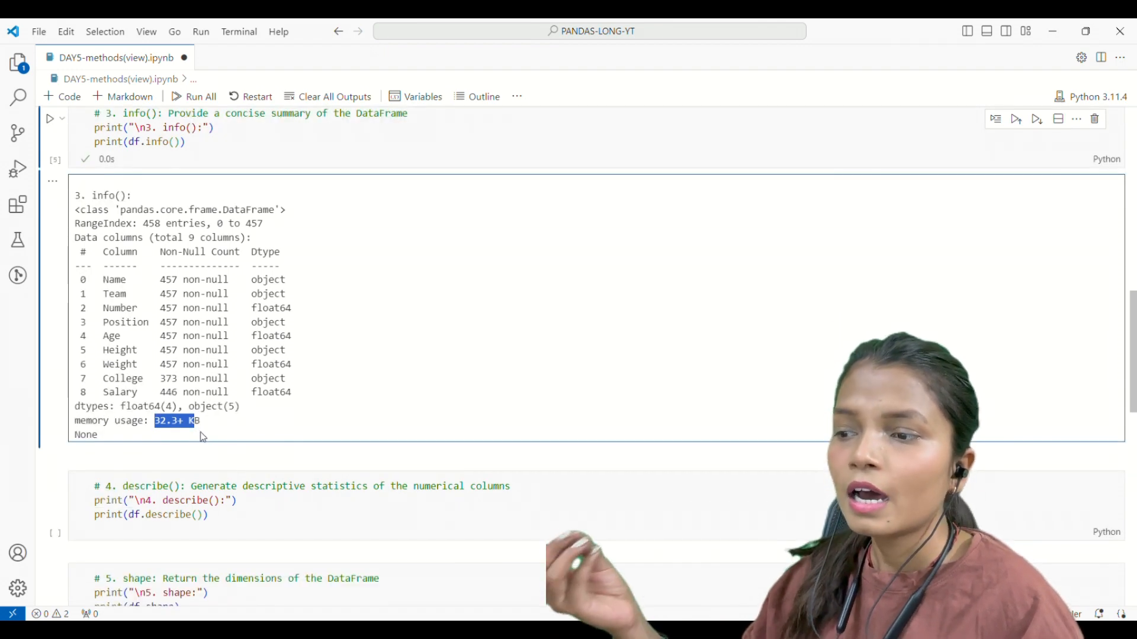
pyautogui.click(251, 515)
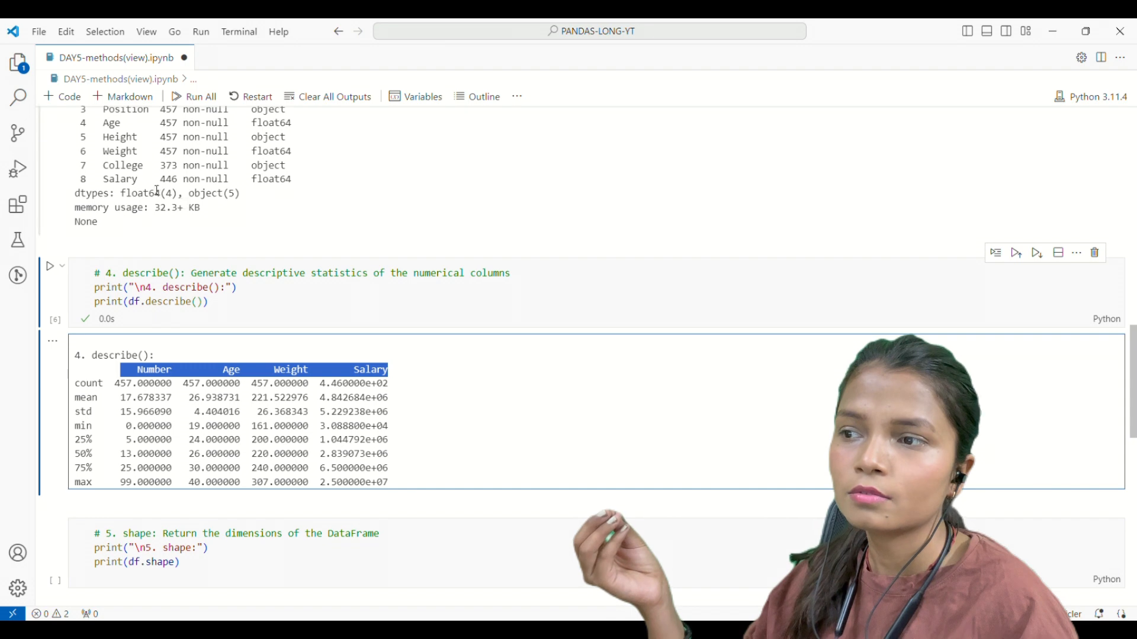
# Step: Scroll to the describe() statistics table and highlight 'describe' in its comment
pyautogui.scroll(-3)
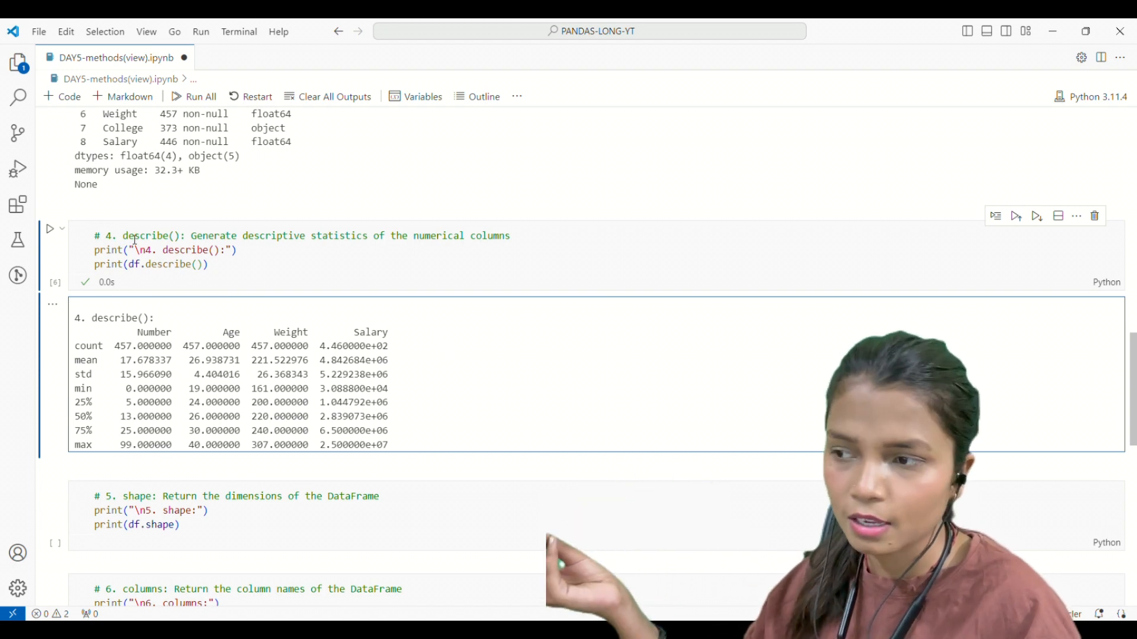
pyautogui.doubleClick(87, 346)
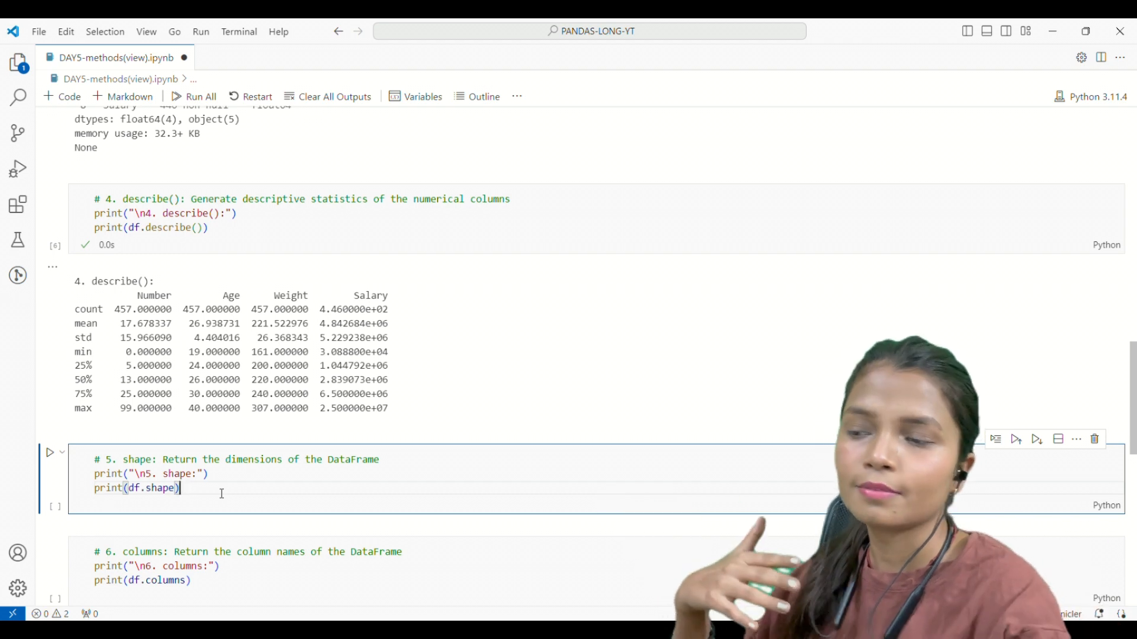
# Step: Run the shape, columns and index cells, highlighting stop=458 in the RangeIndex output
pyautogui.click(49, 451)
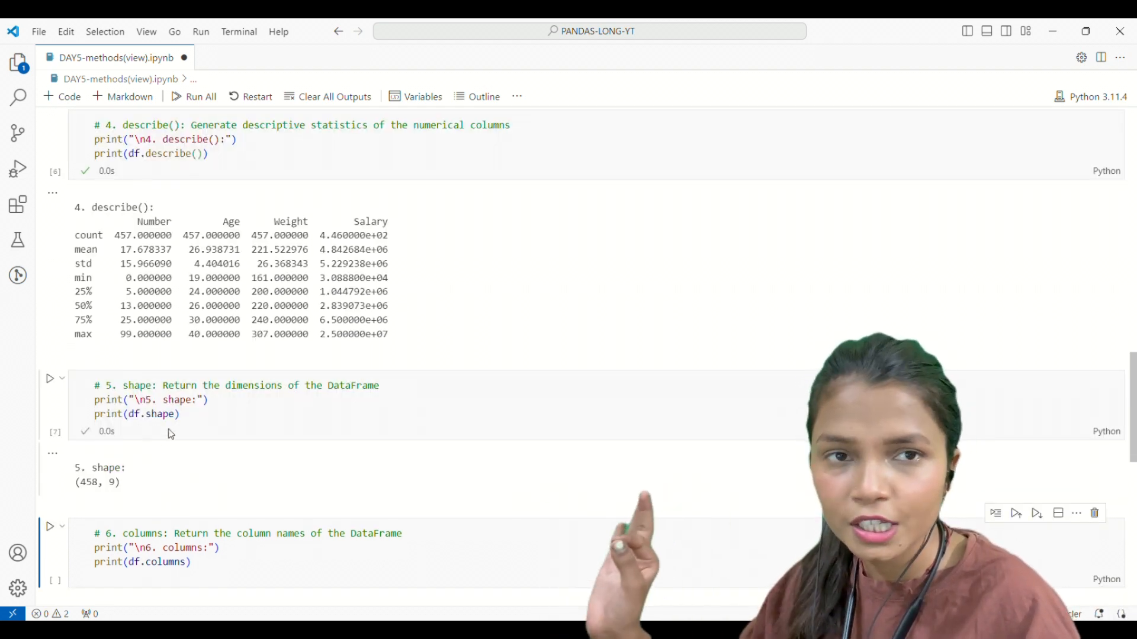
pyautogui.moveTo(159, 414)
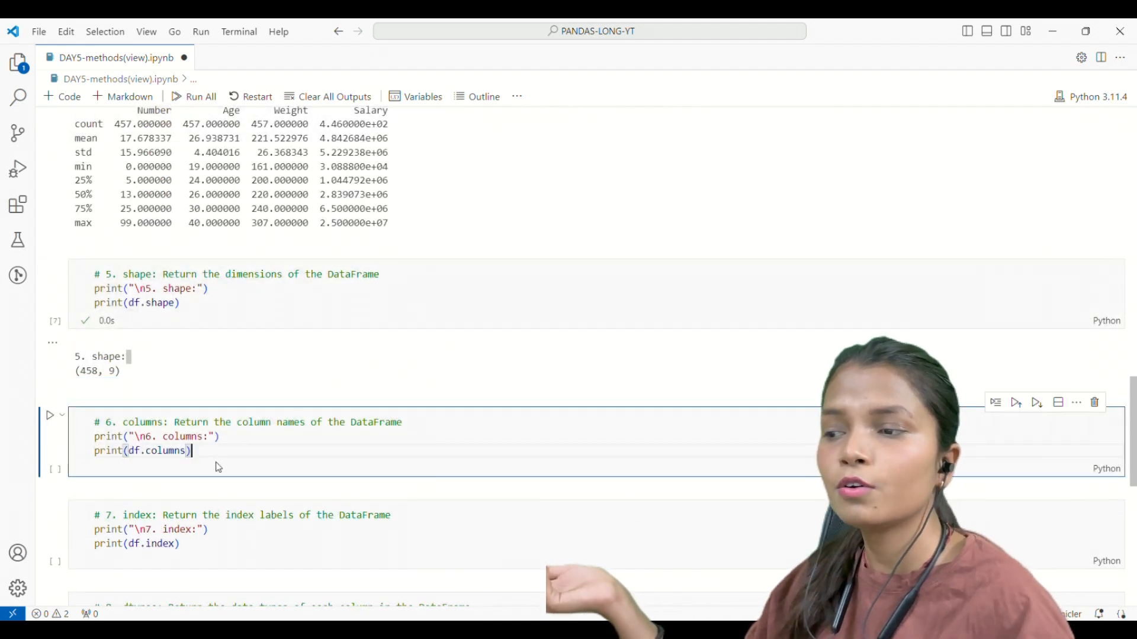
pyautogui.click(50, 414)
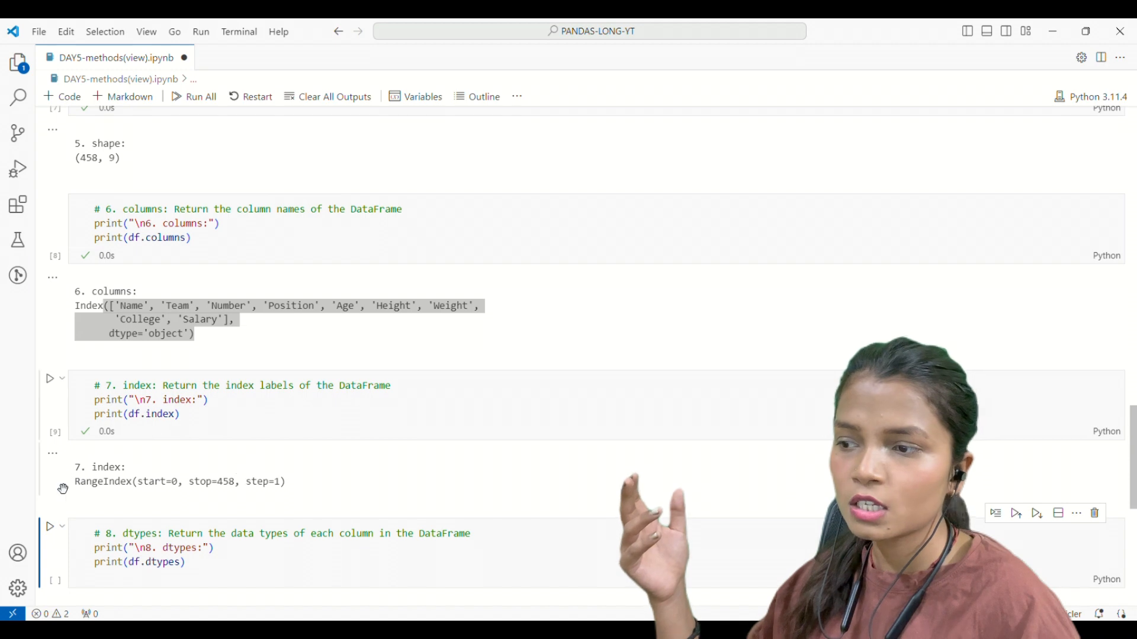
pyautogui.click(206, 481)
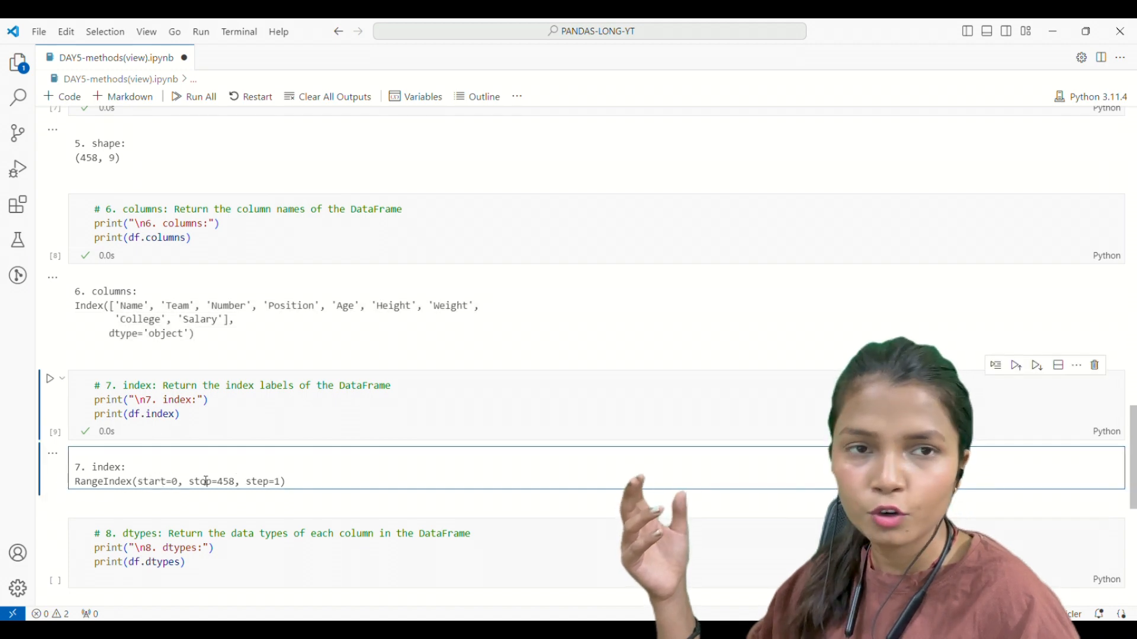
pyautogui.doubleClick(221, 480)
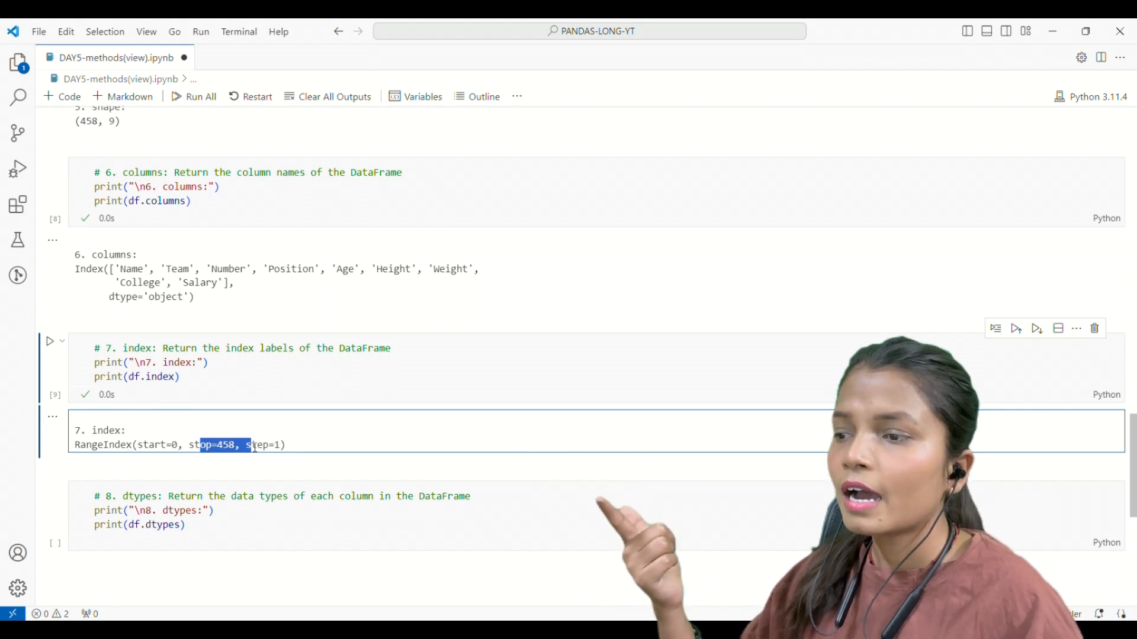
pyautogui.scroll(-3)
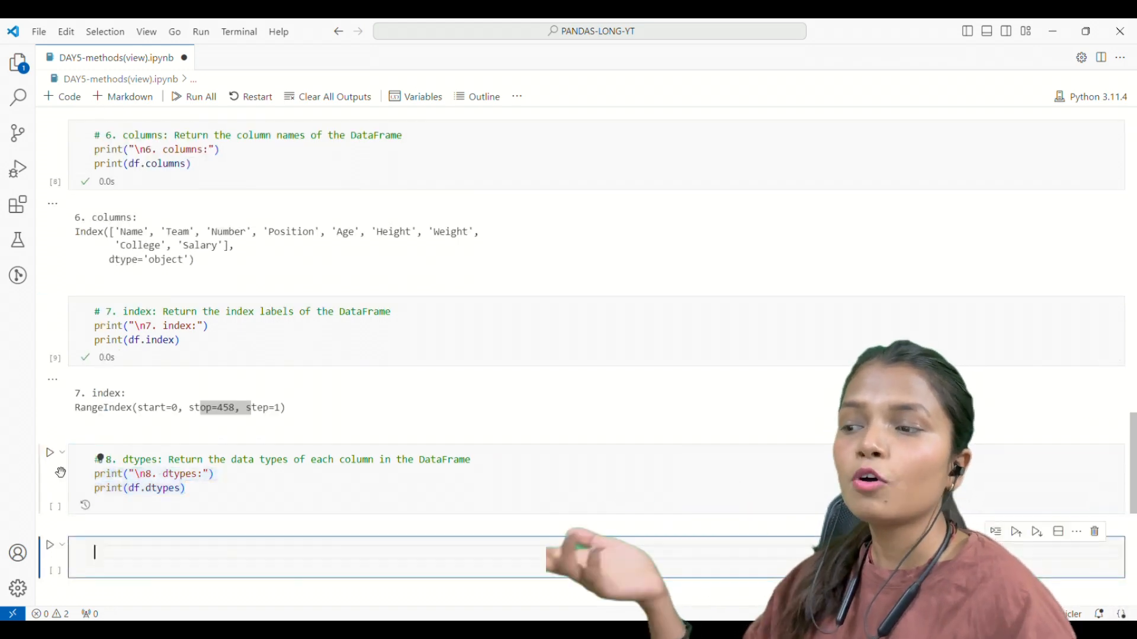